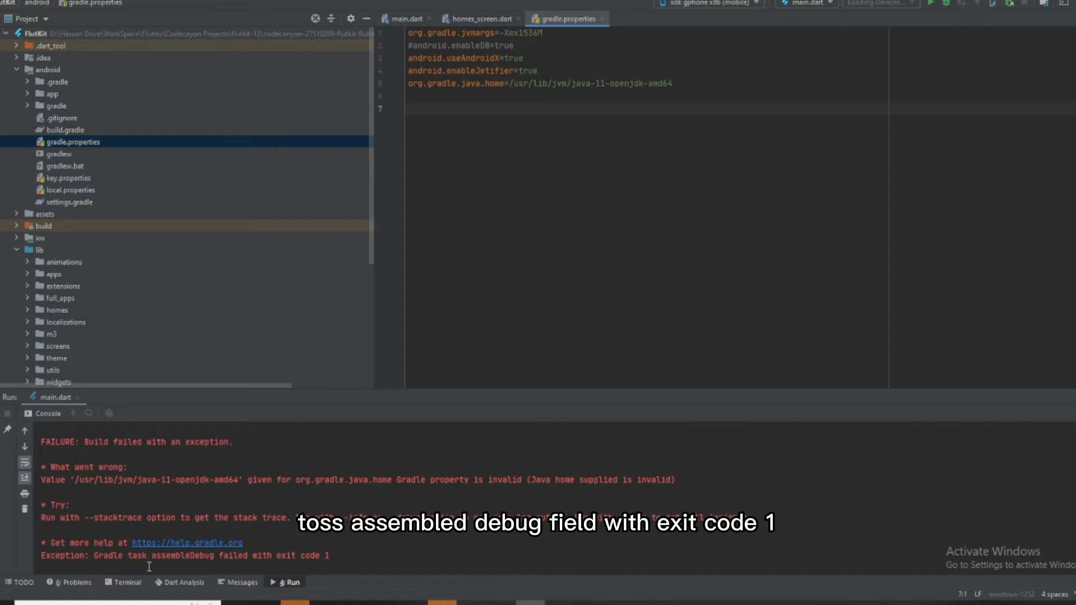
{"action": "mouse_move", "coordinate": [201, 570]}
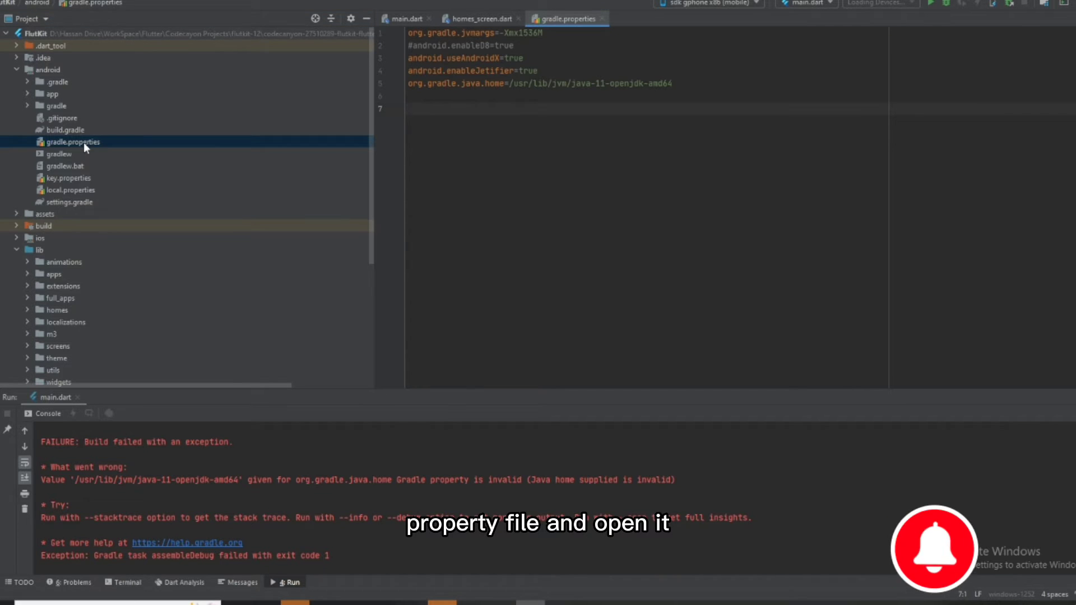
Select the org.gradle.java.home line in gradle.properties for deletion
{"action": "left_click", "coordinate": [430, 109]}
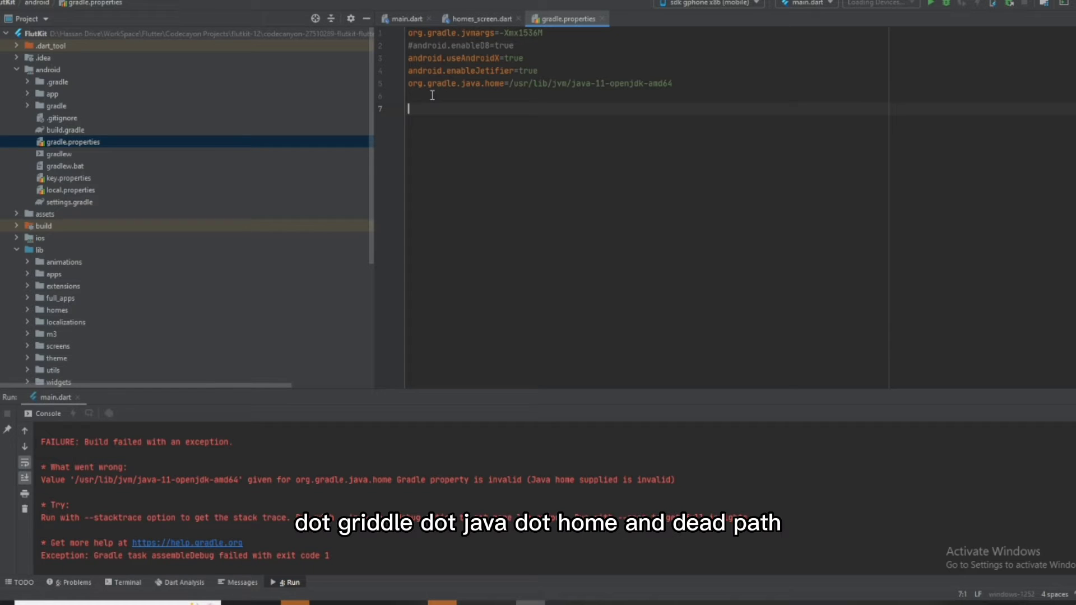
{"action": "mouse_move", "coordinate": [511, 97]}
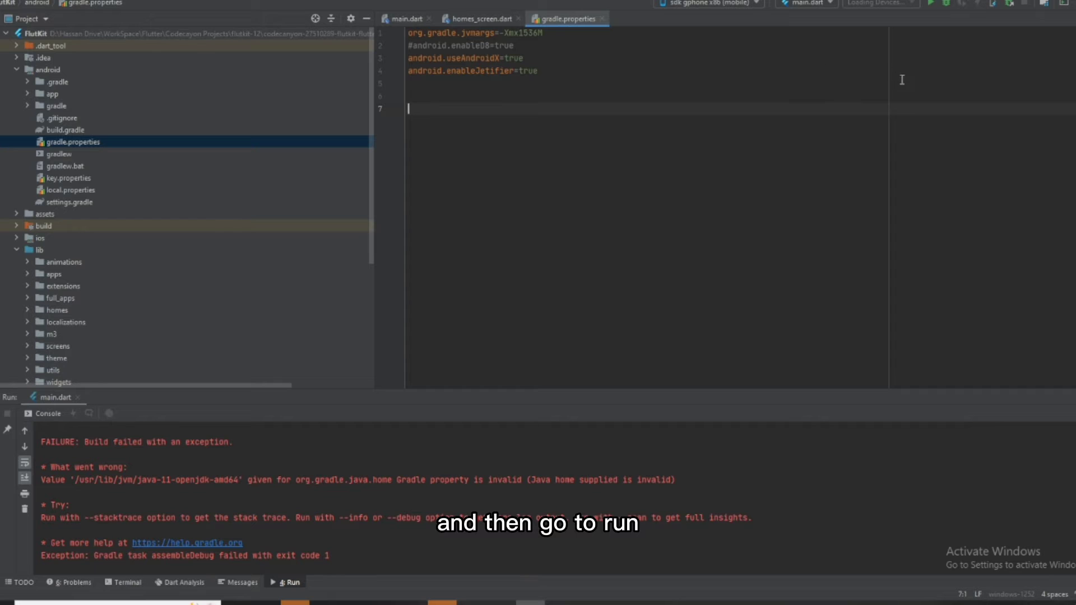
Run main.dart on the sdk gphone x86 emulator
{"action": "left_click", "coordinate": [929, 5]}
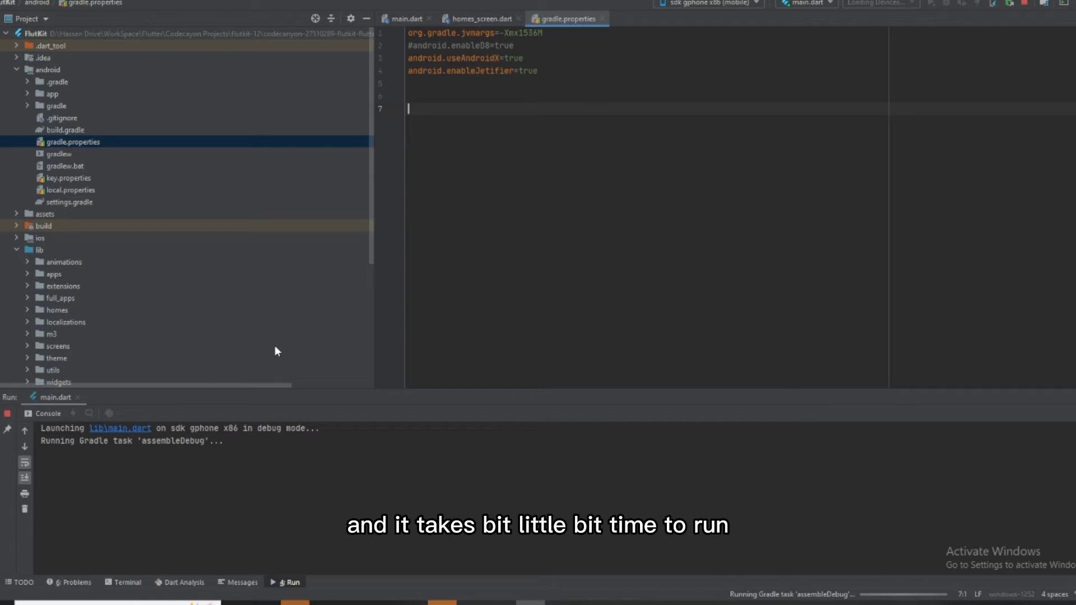
{"action": "mouse_move", "coordinate": [486, 339]}
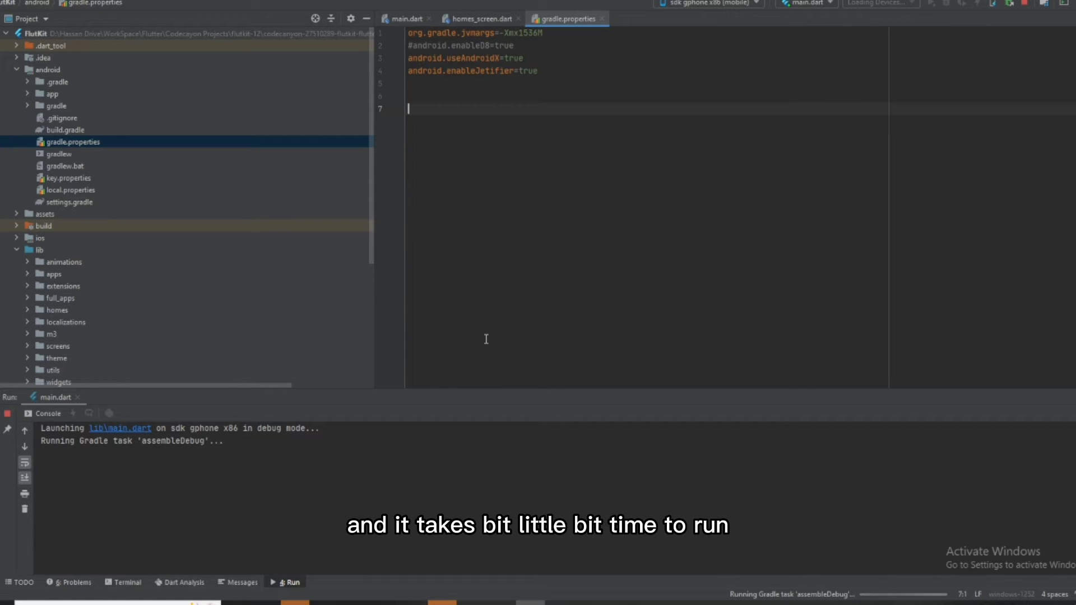
{"action": "mouse_move", "coordinate": [317, 402]}
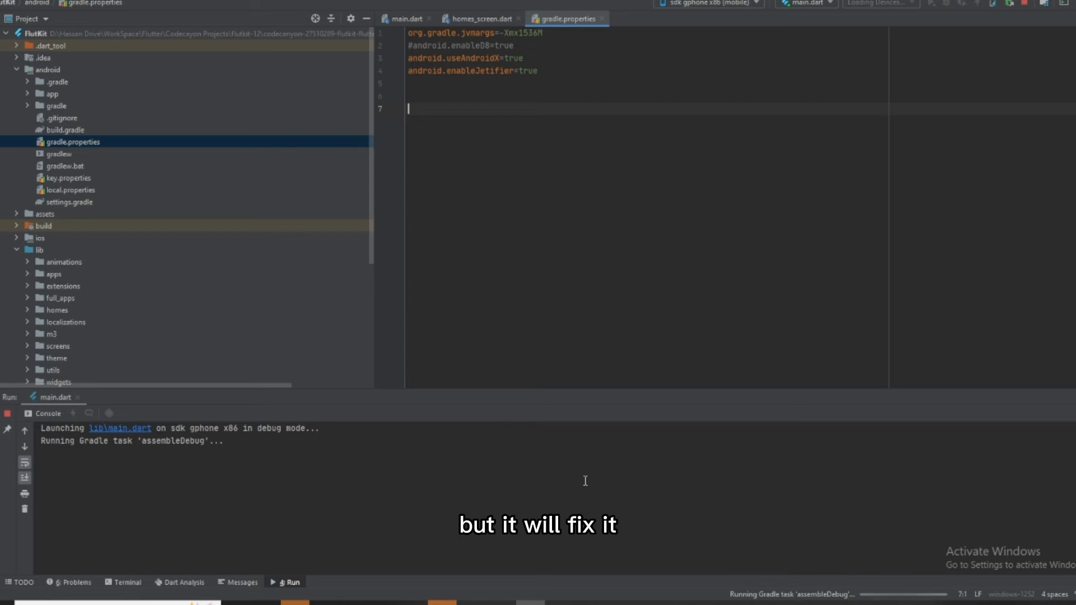
{"action": "mouse_move", "coordinate": [554, 474]}
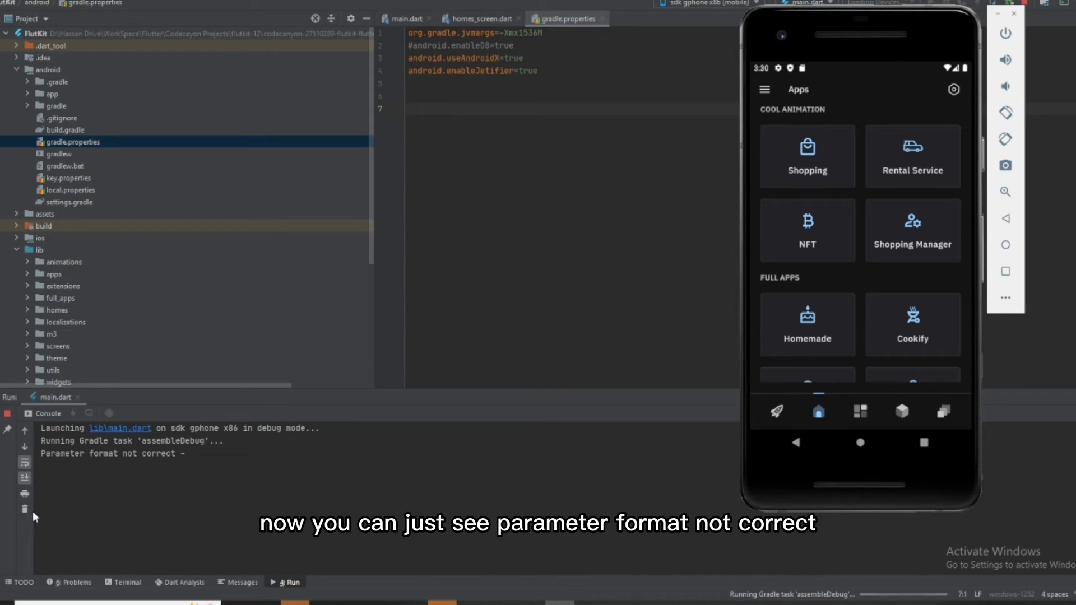
{"action": "mouse_move", "coordinate": [110, 467]}
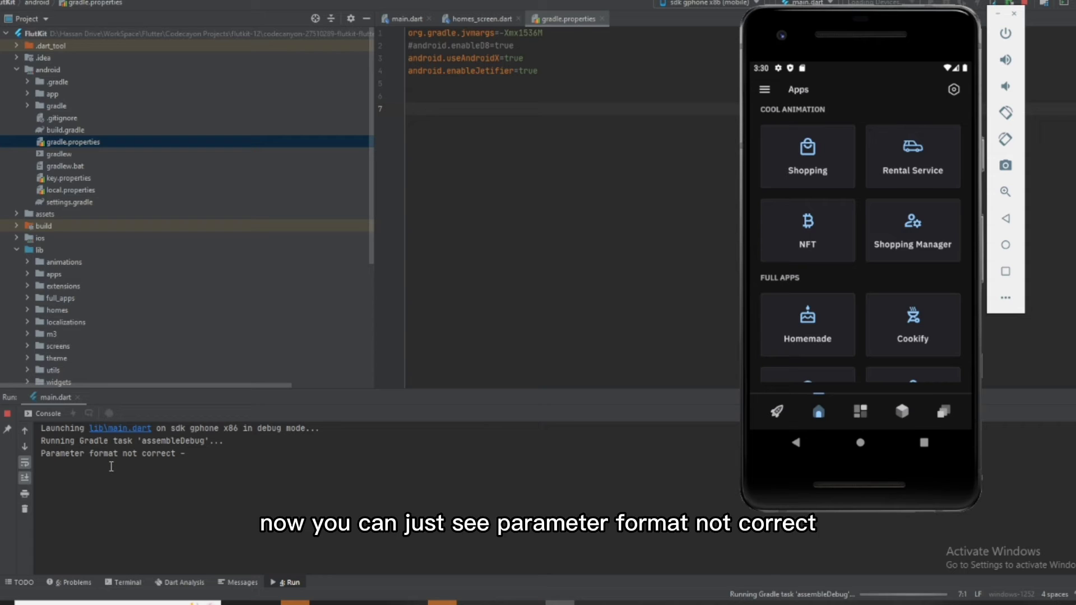